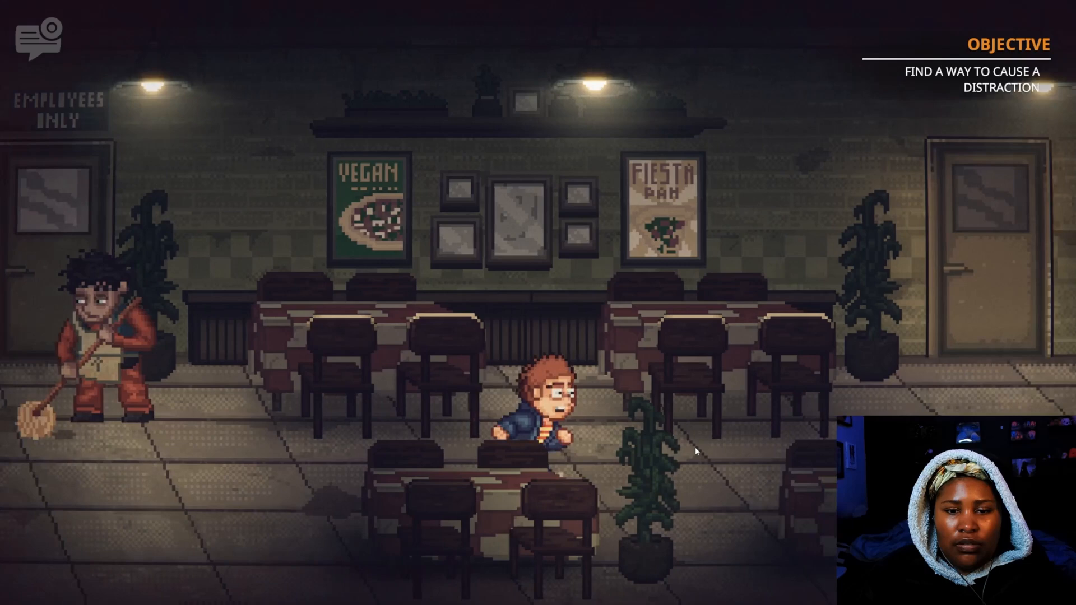
key(d)
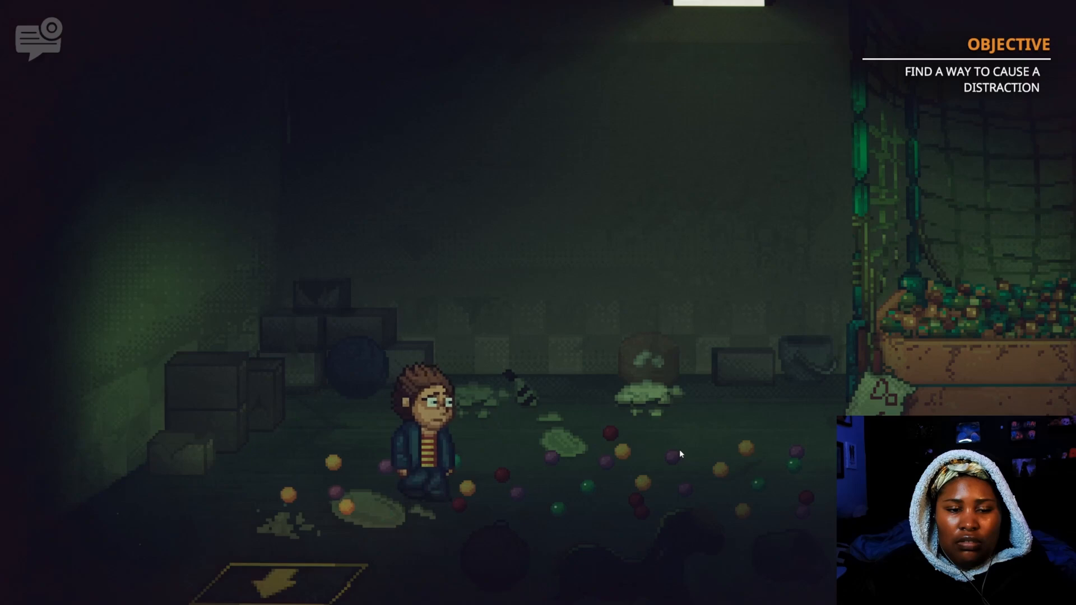
key(d)
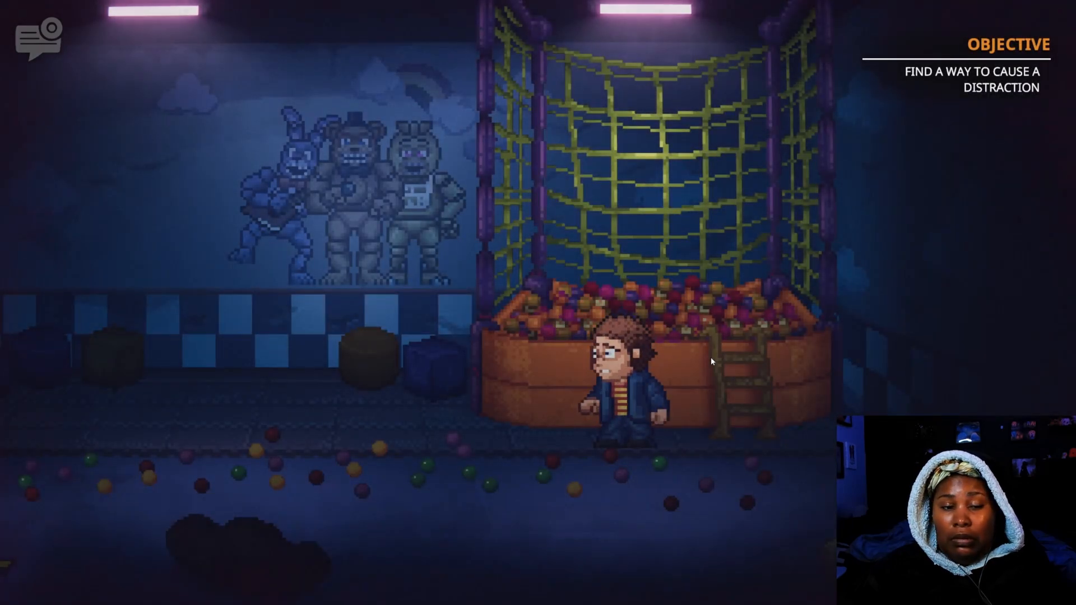
key(a)
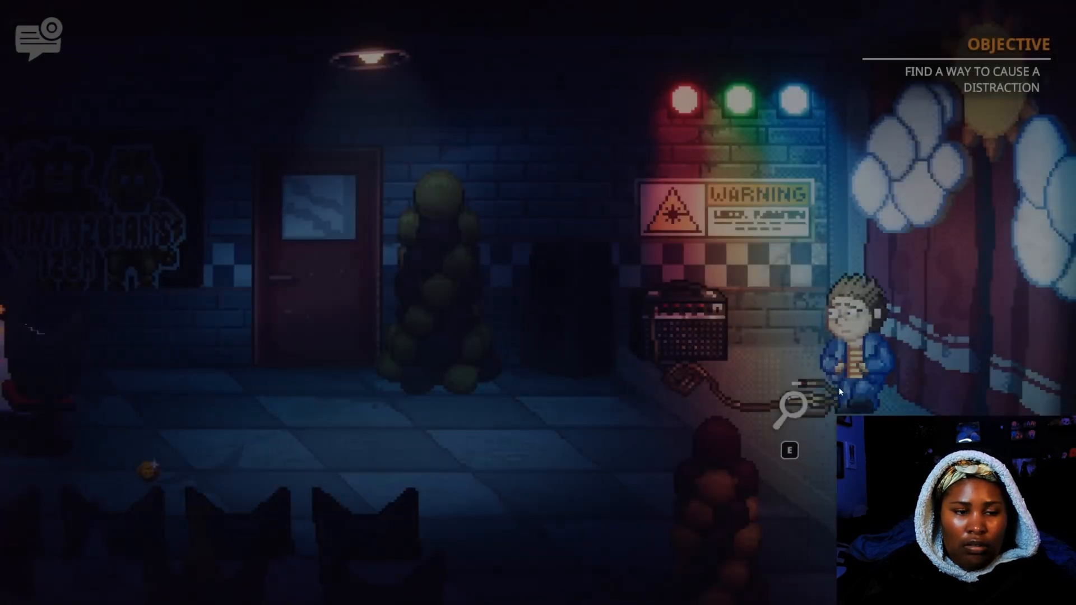
key(a)
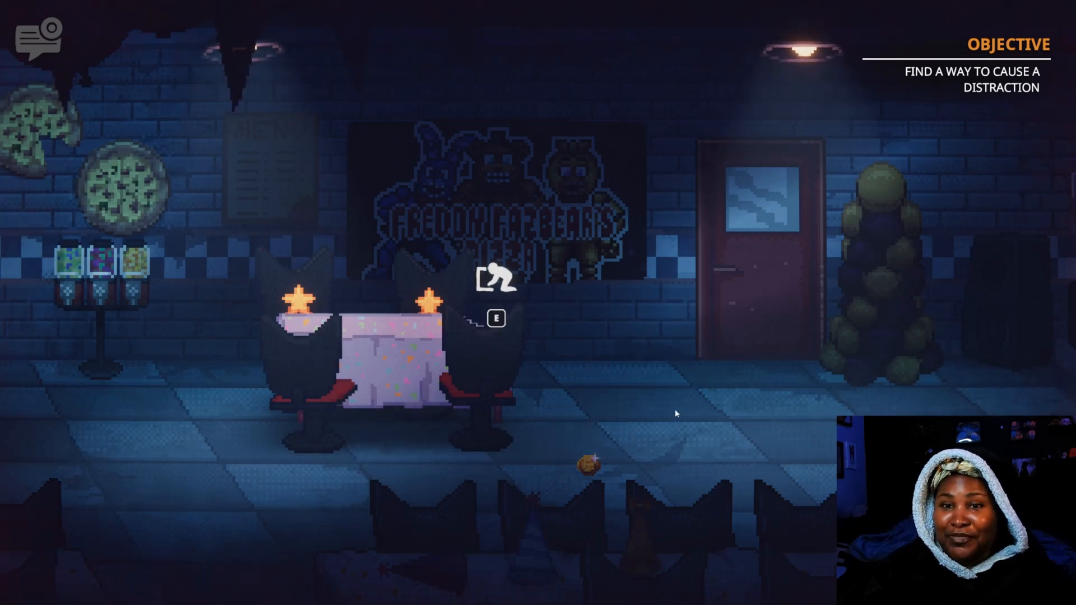
key(e)
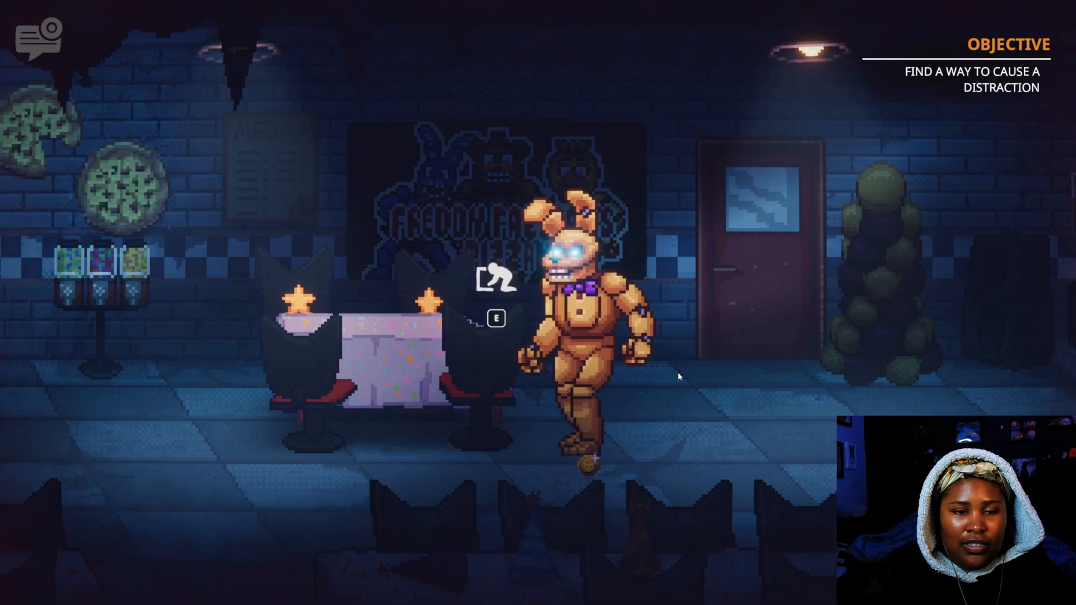
key(a)
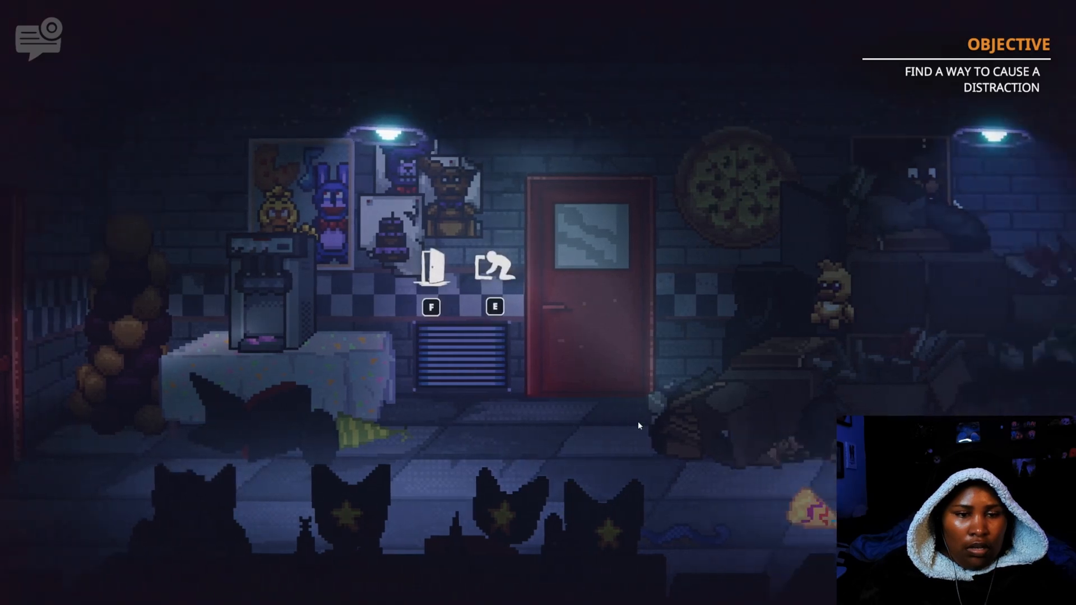
scroll(right, 3)
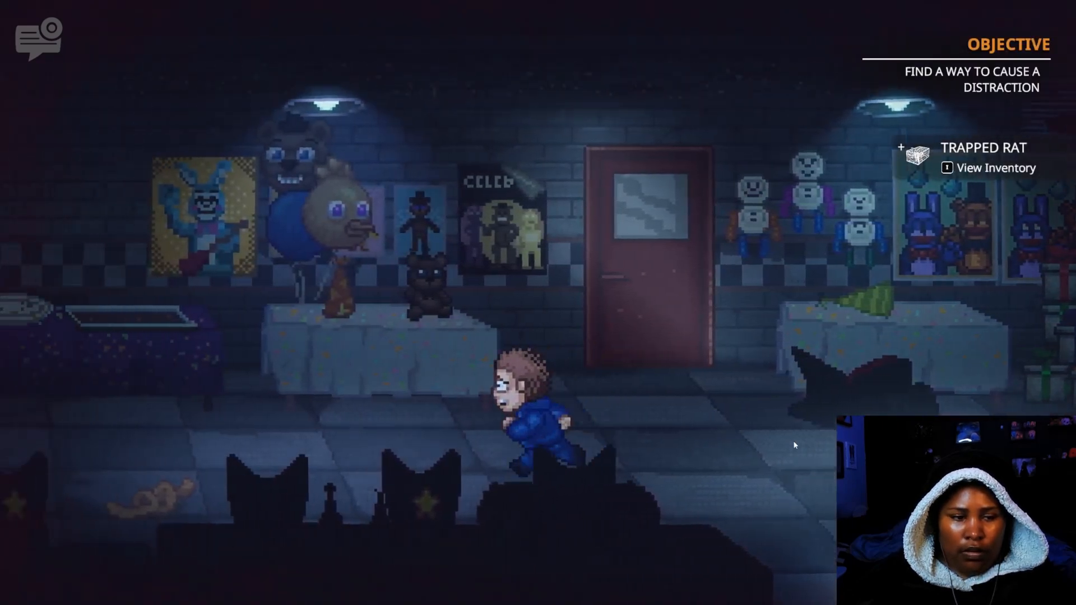
key(a)
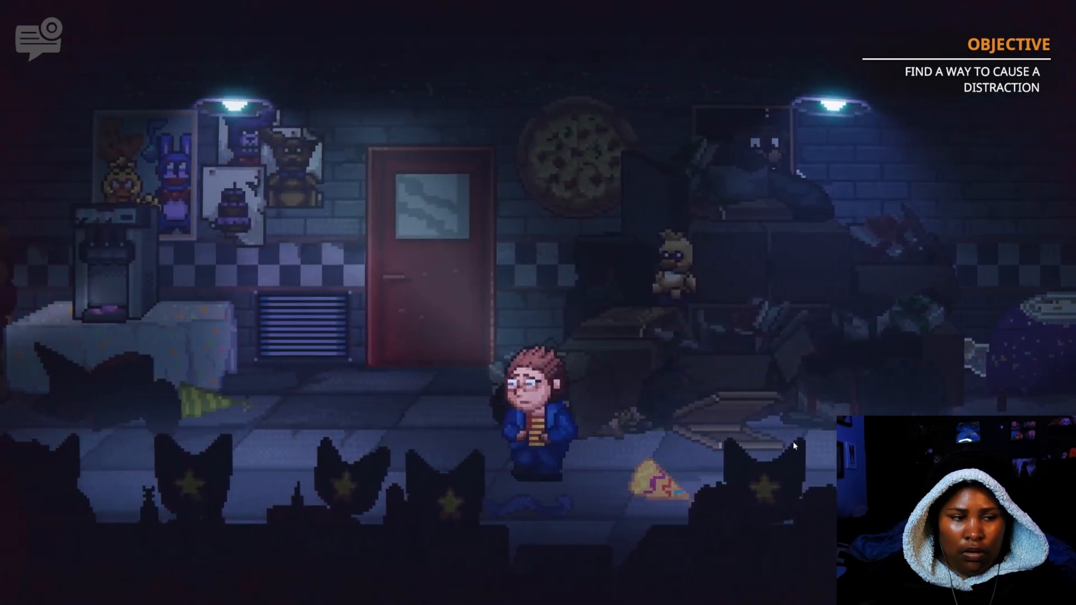
key(left)
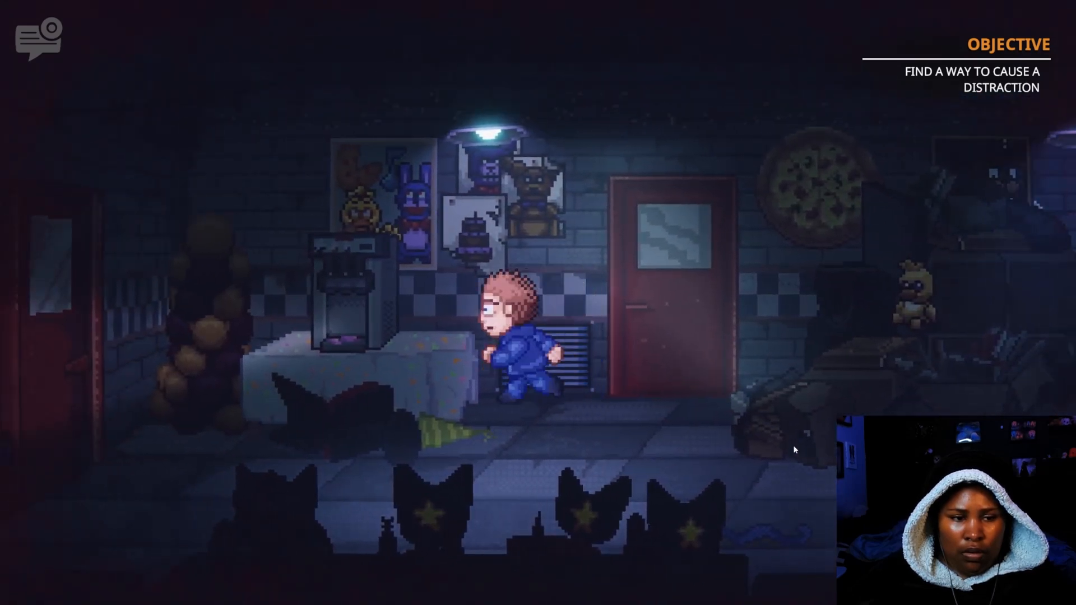